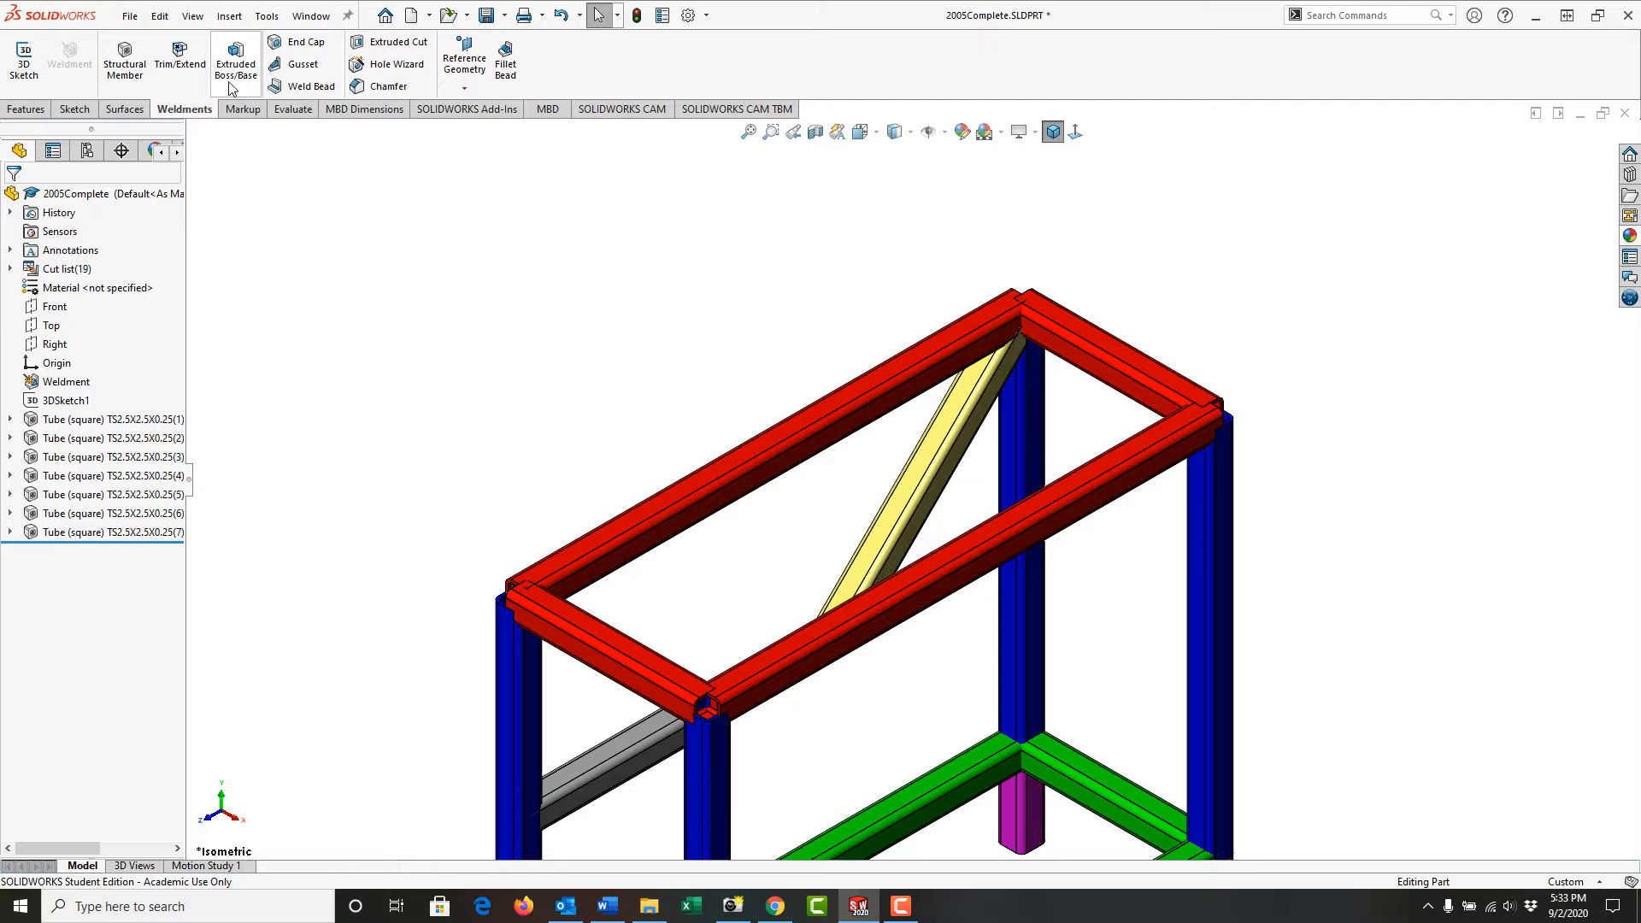
mouse_move(189, 59)
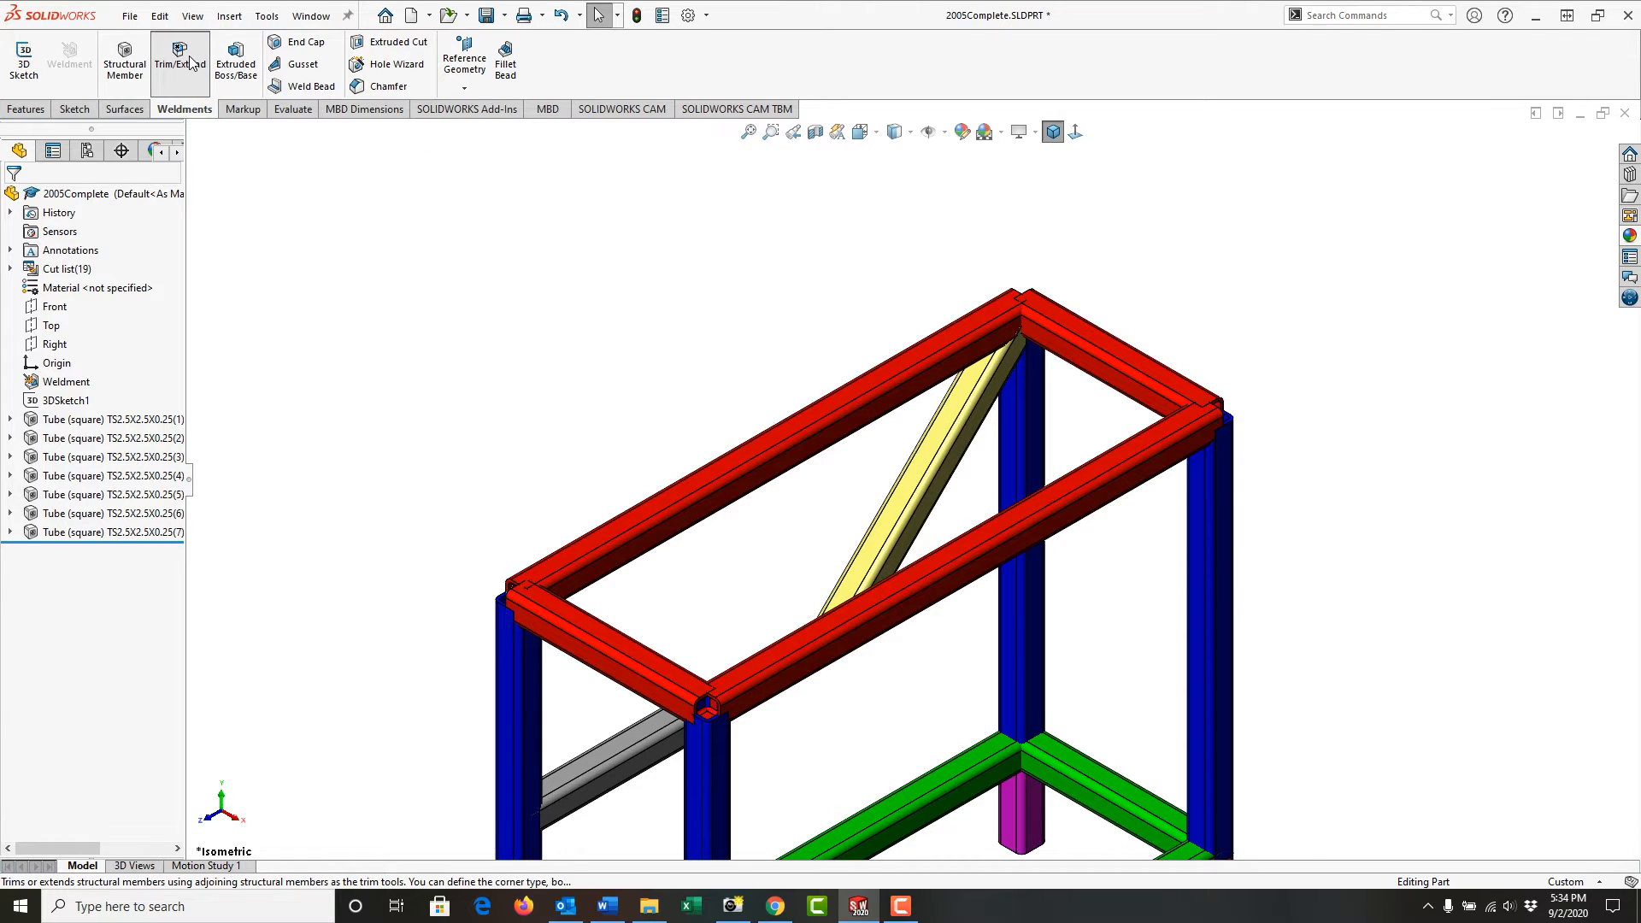
Miter the long top tube against the adjoining tube as Trim/Extend3
click(178, 53)
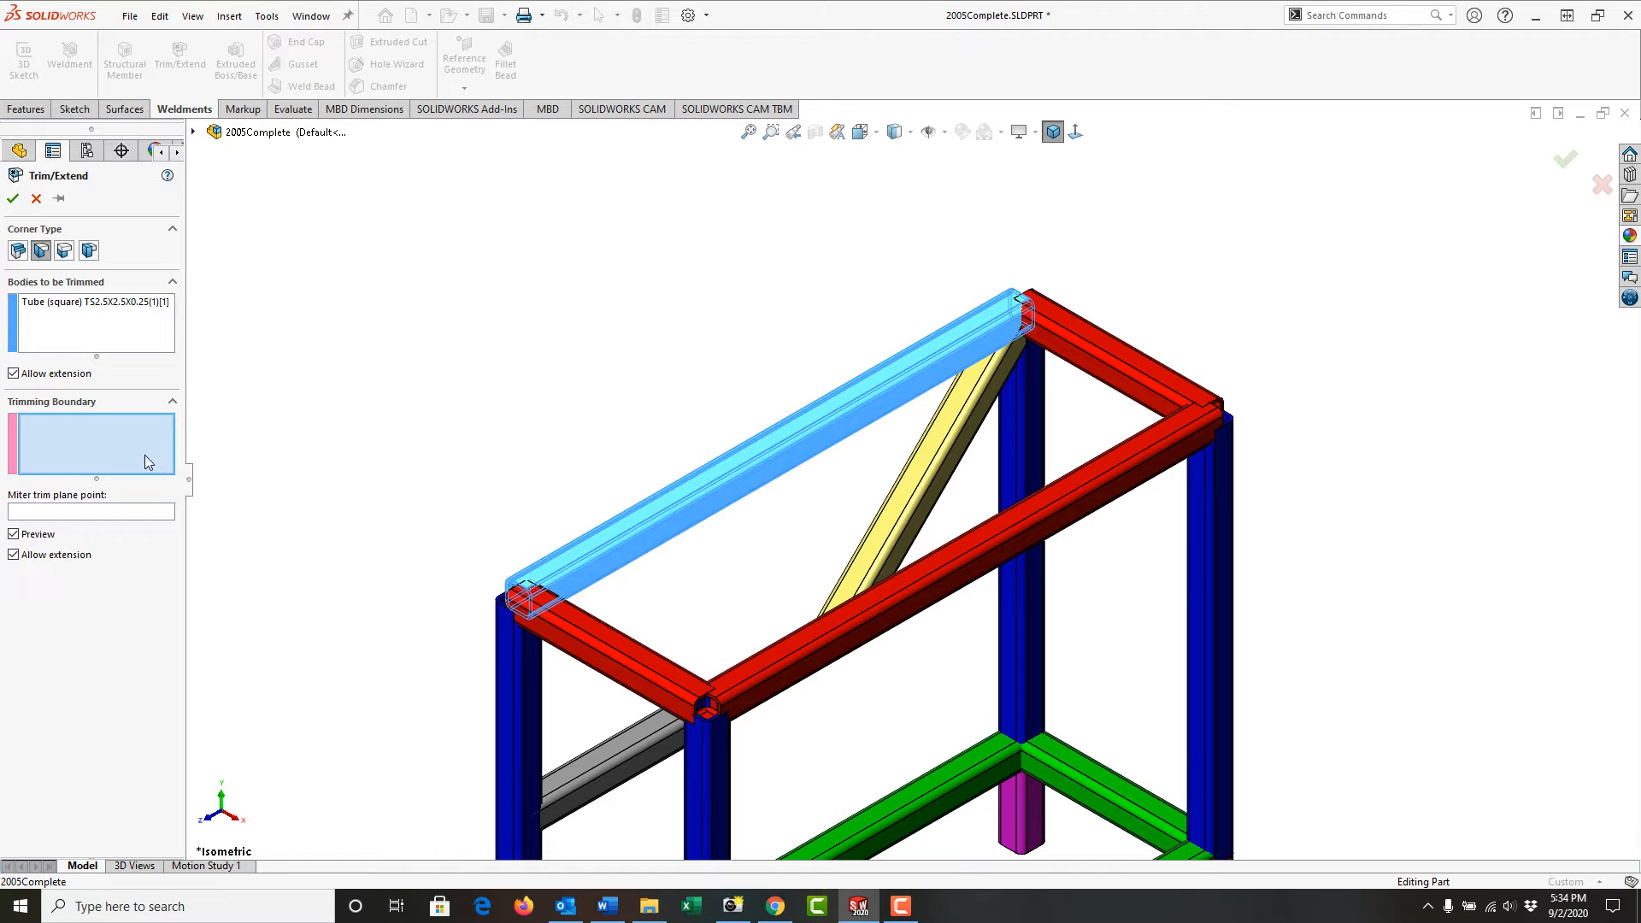
click(595, 644)
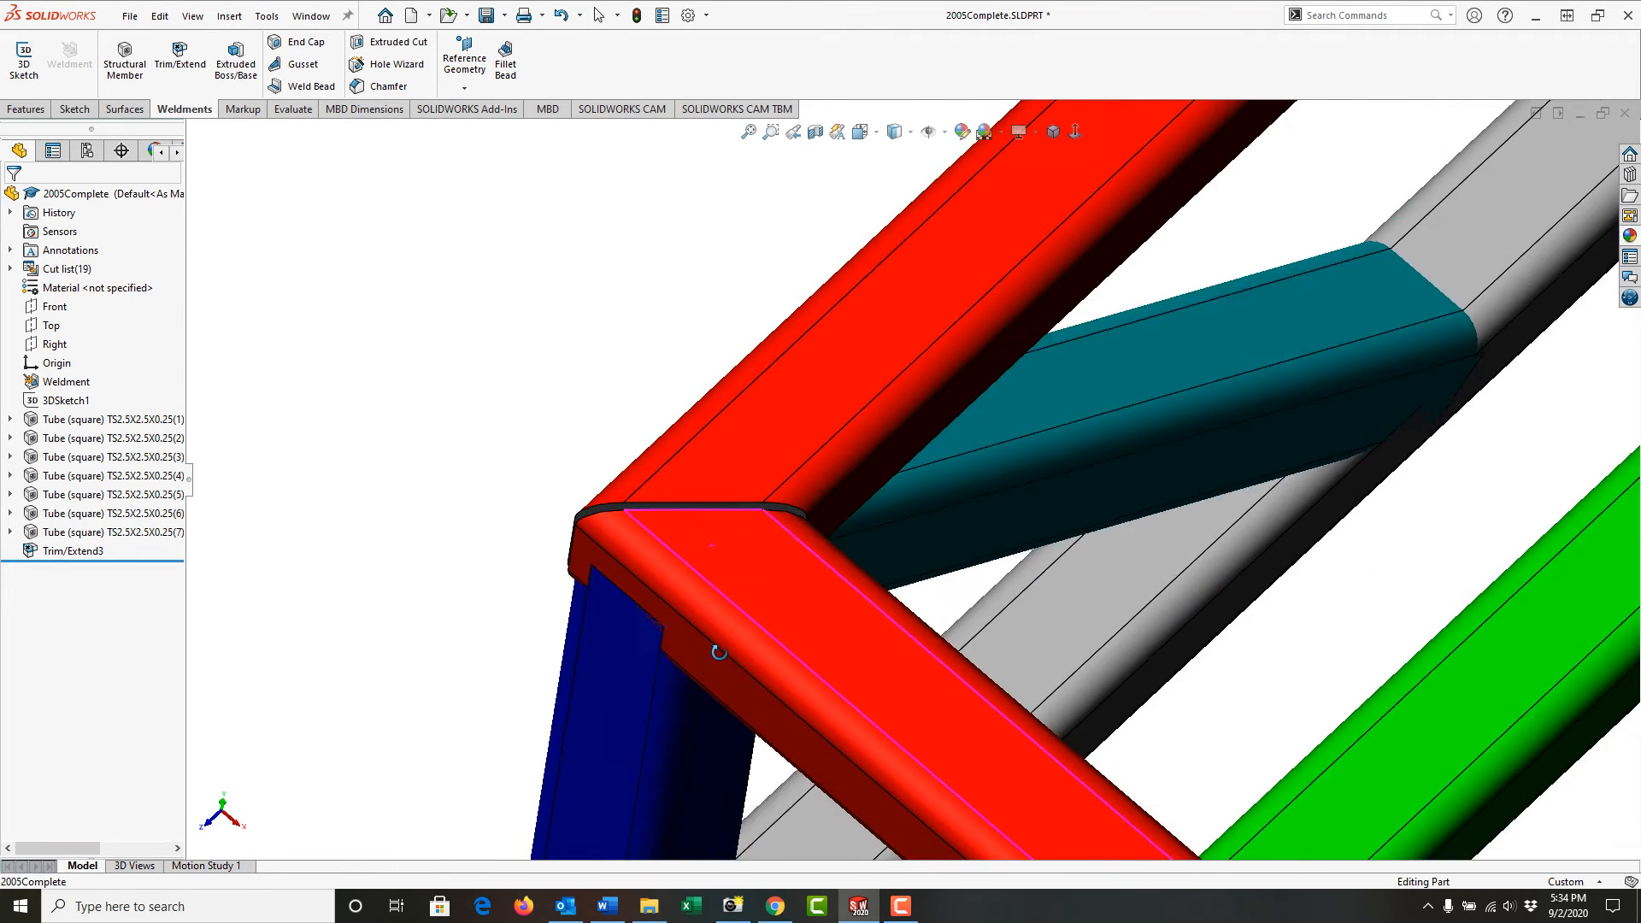
click(748, 130)
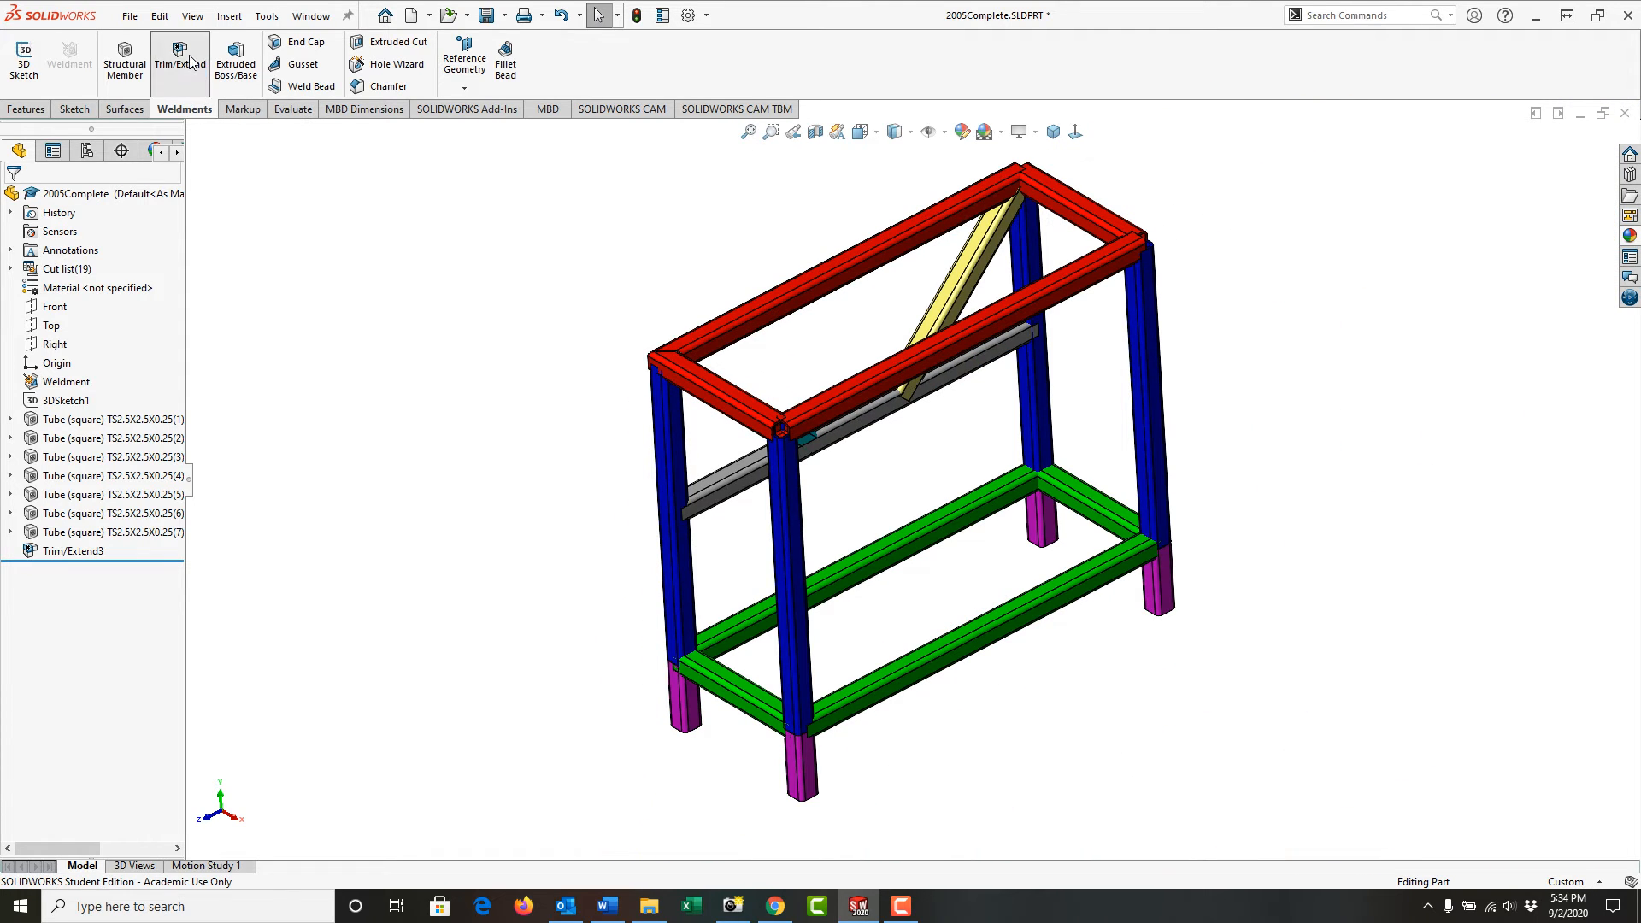
End-miter the back corner against the back short tube with a 0.125 in weld gap
click(182, 53)
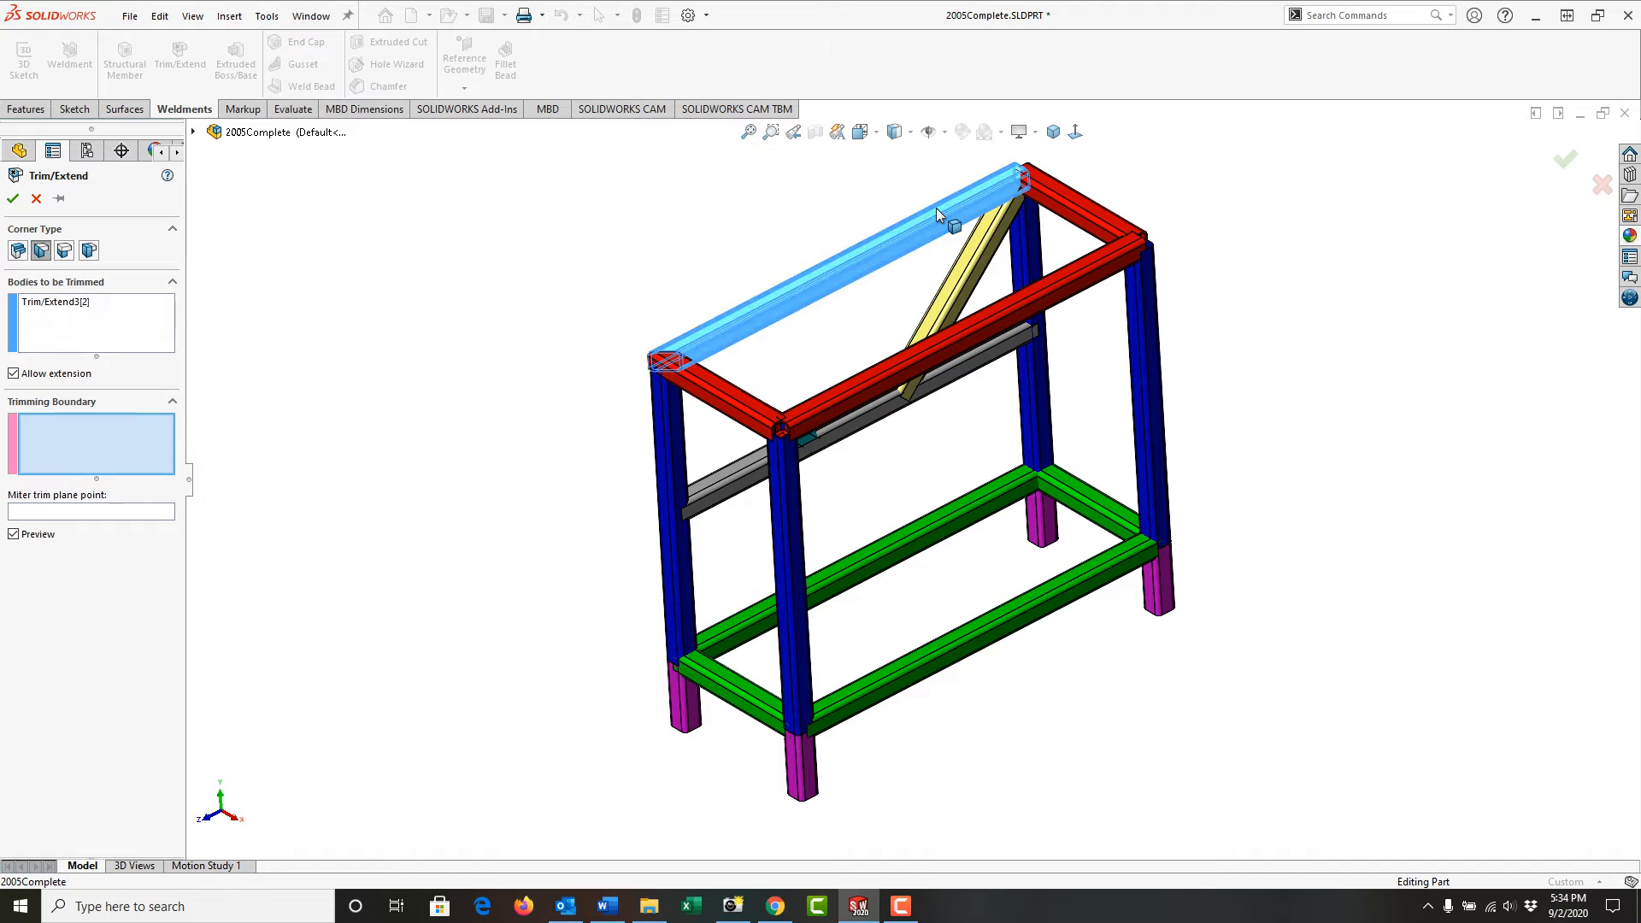
click(937, 213)
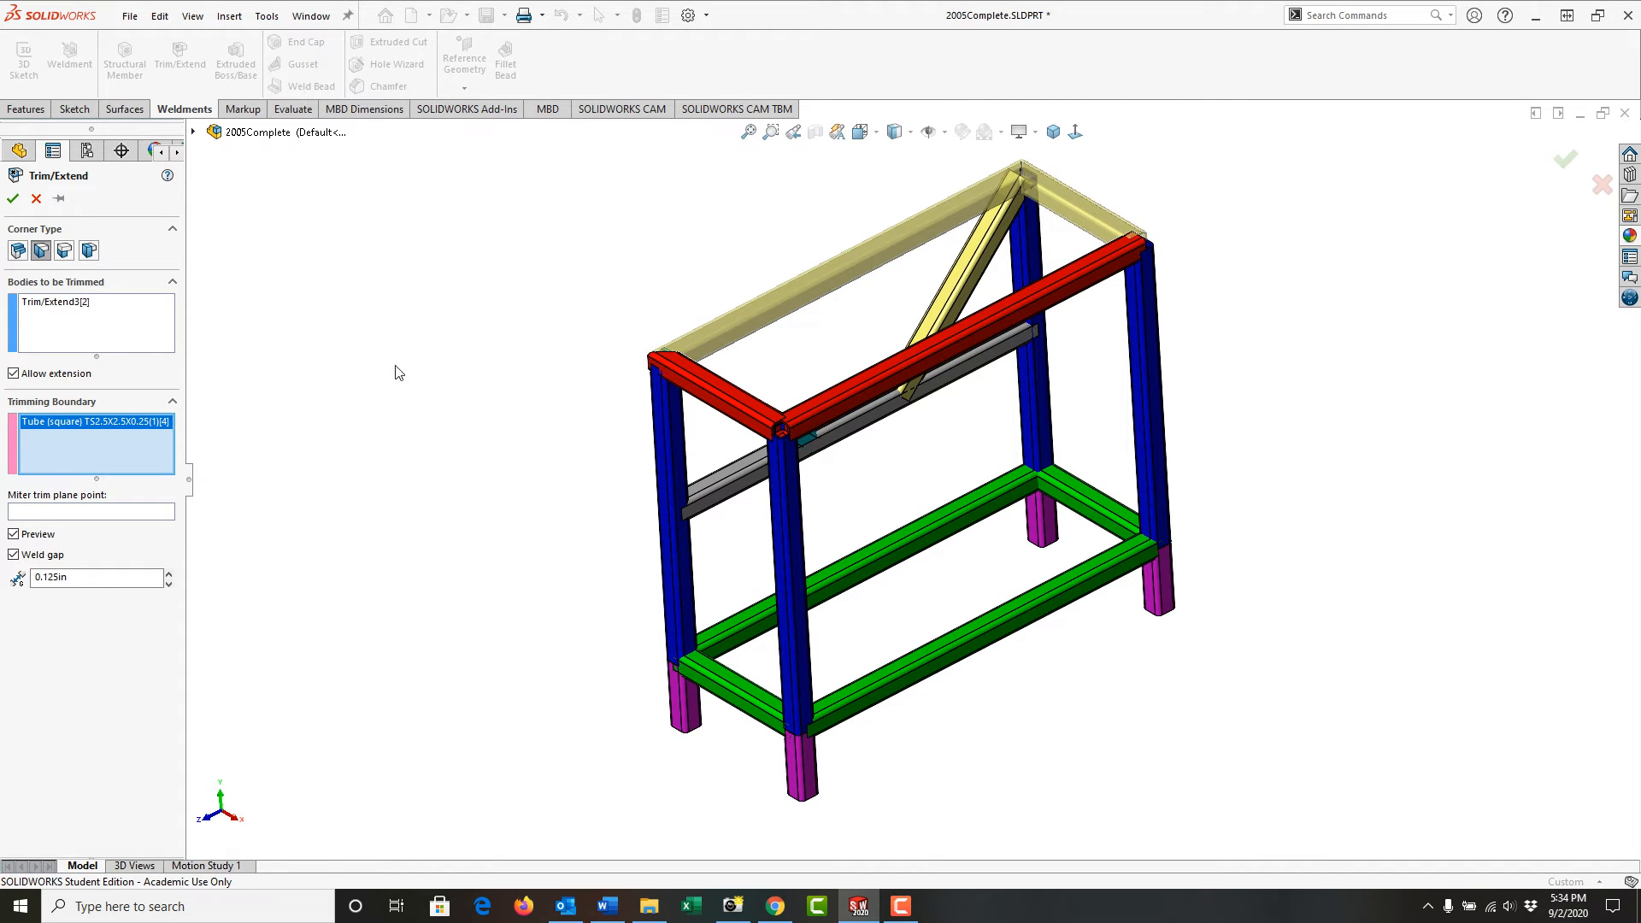
mouse_move(51, 229)
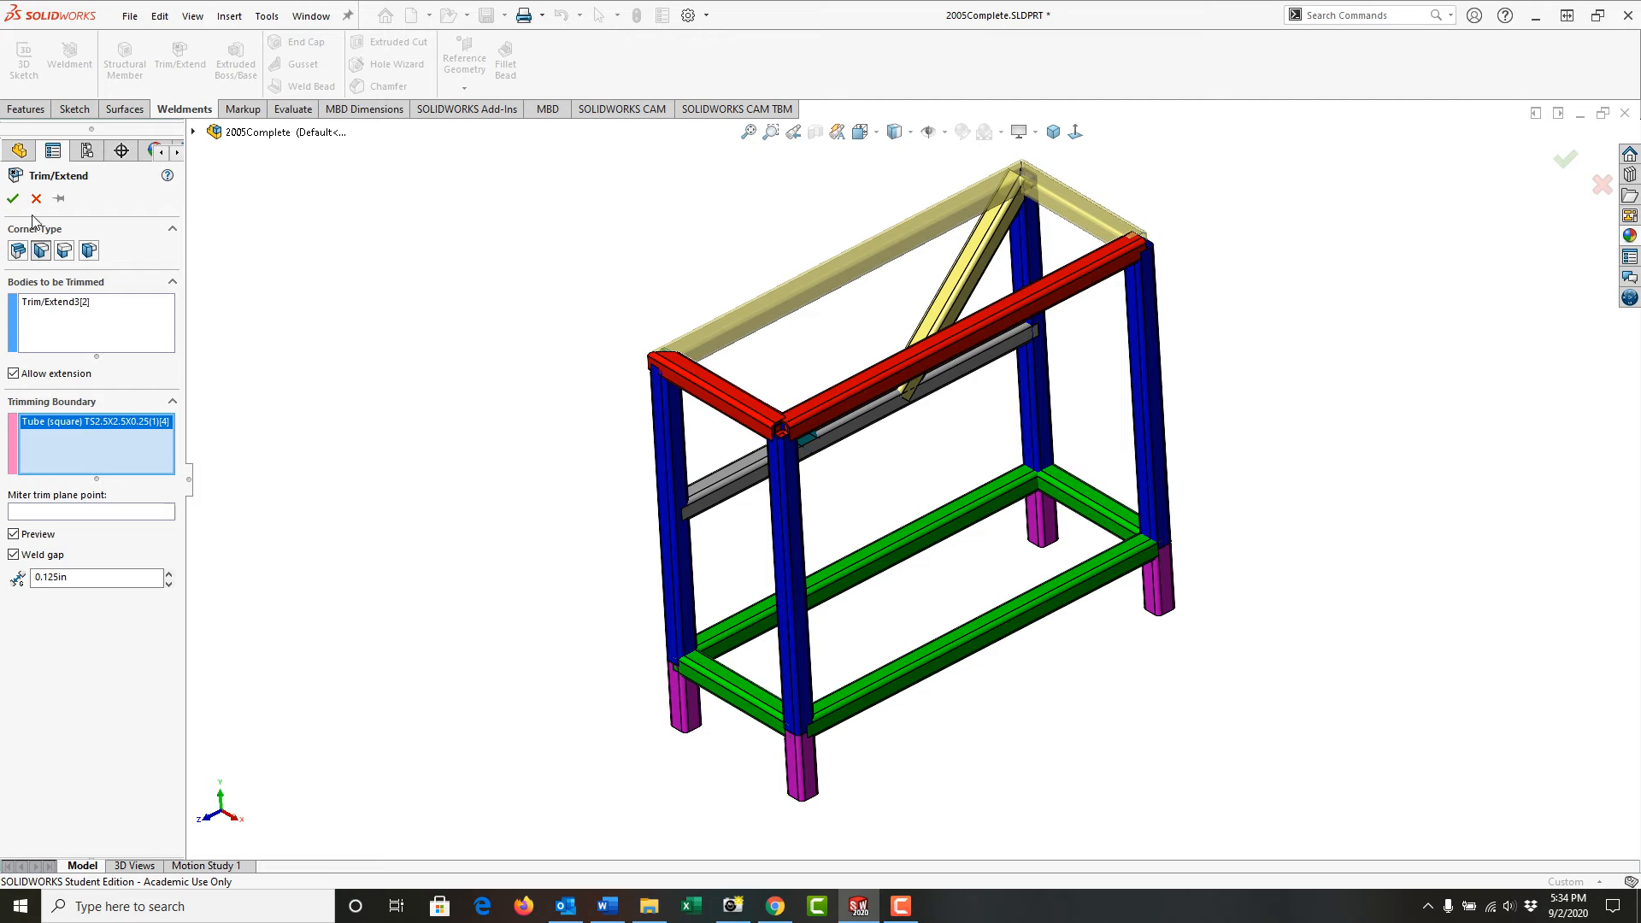
click(14, 199)
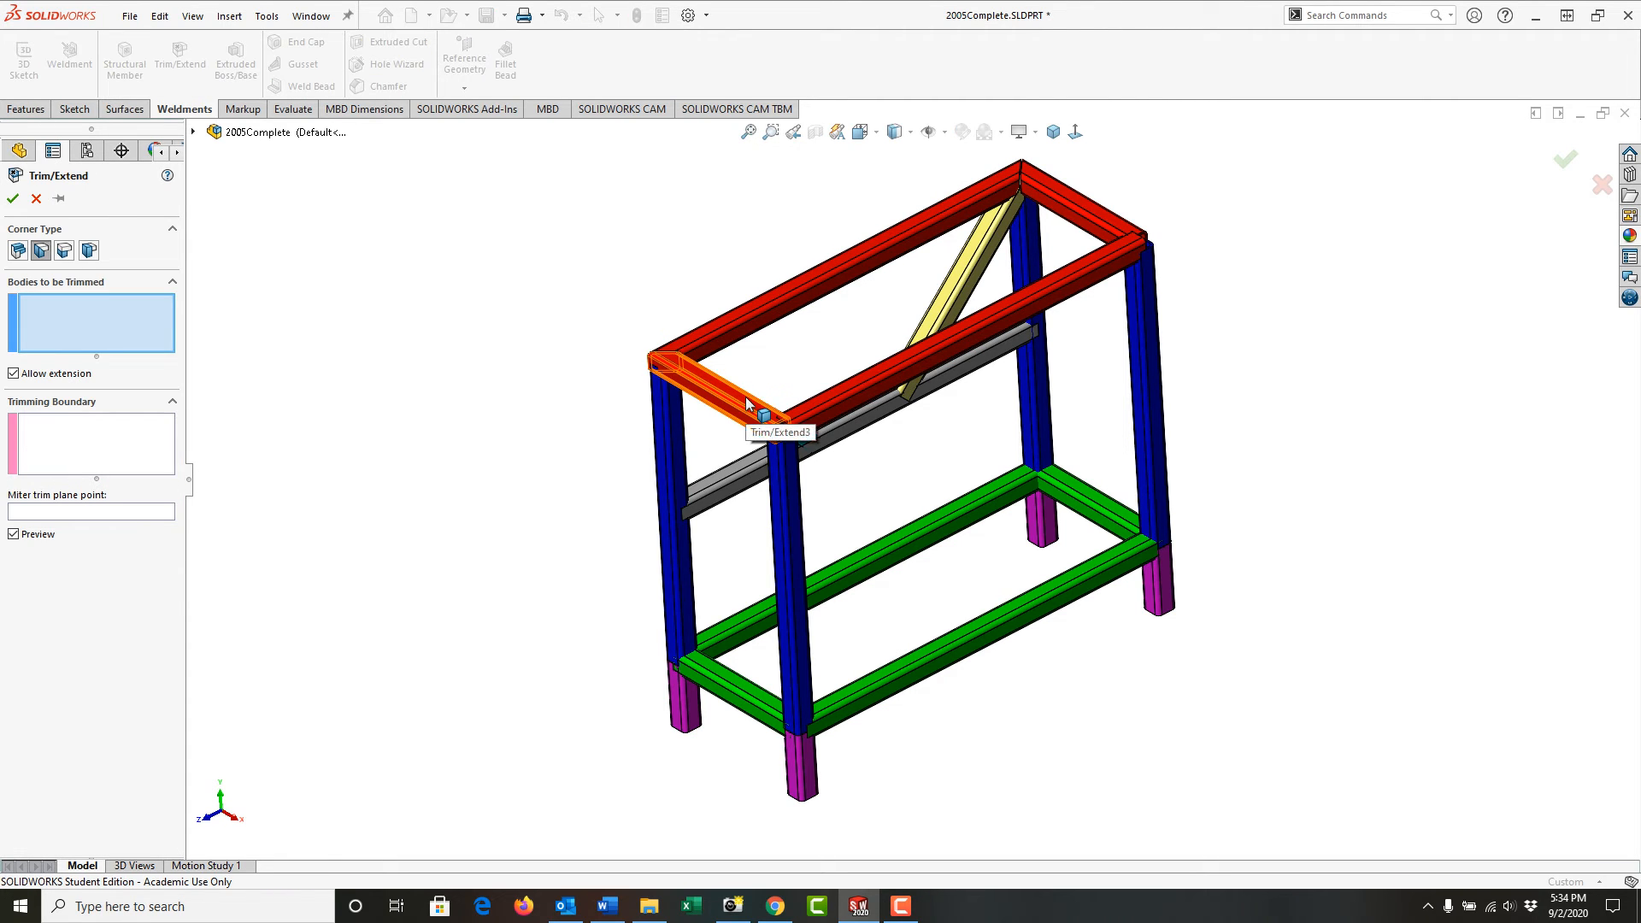
End-miter the front short tube against the front long tube, completing all four corners
click(759, 415)
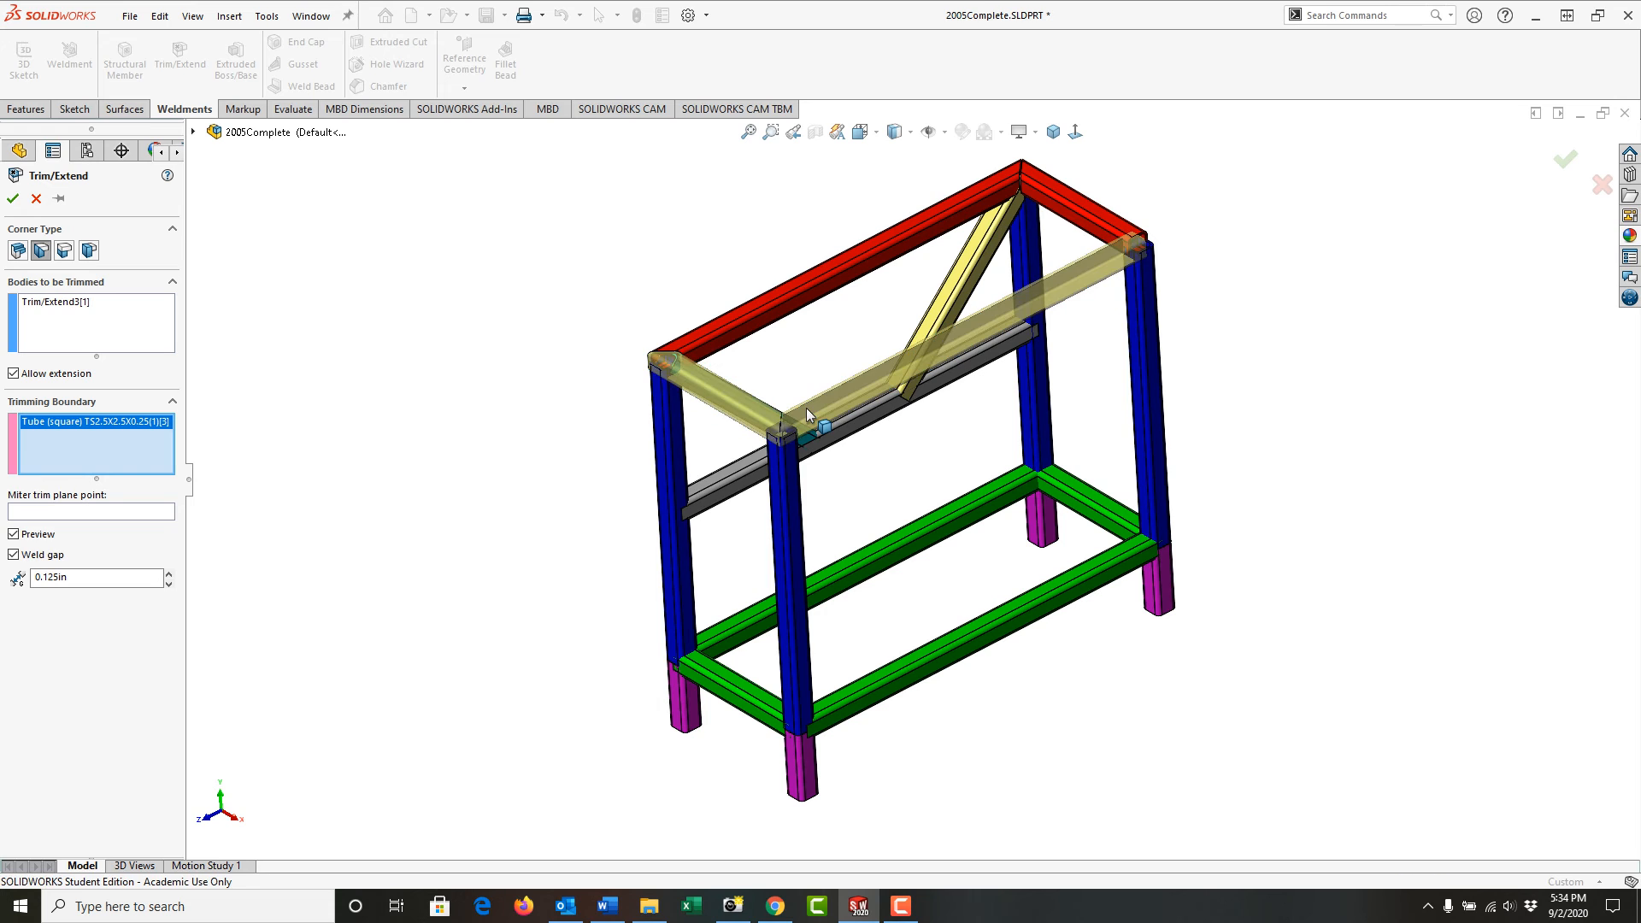
click(11, 203)
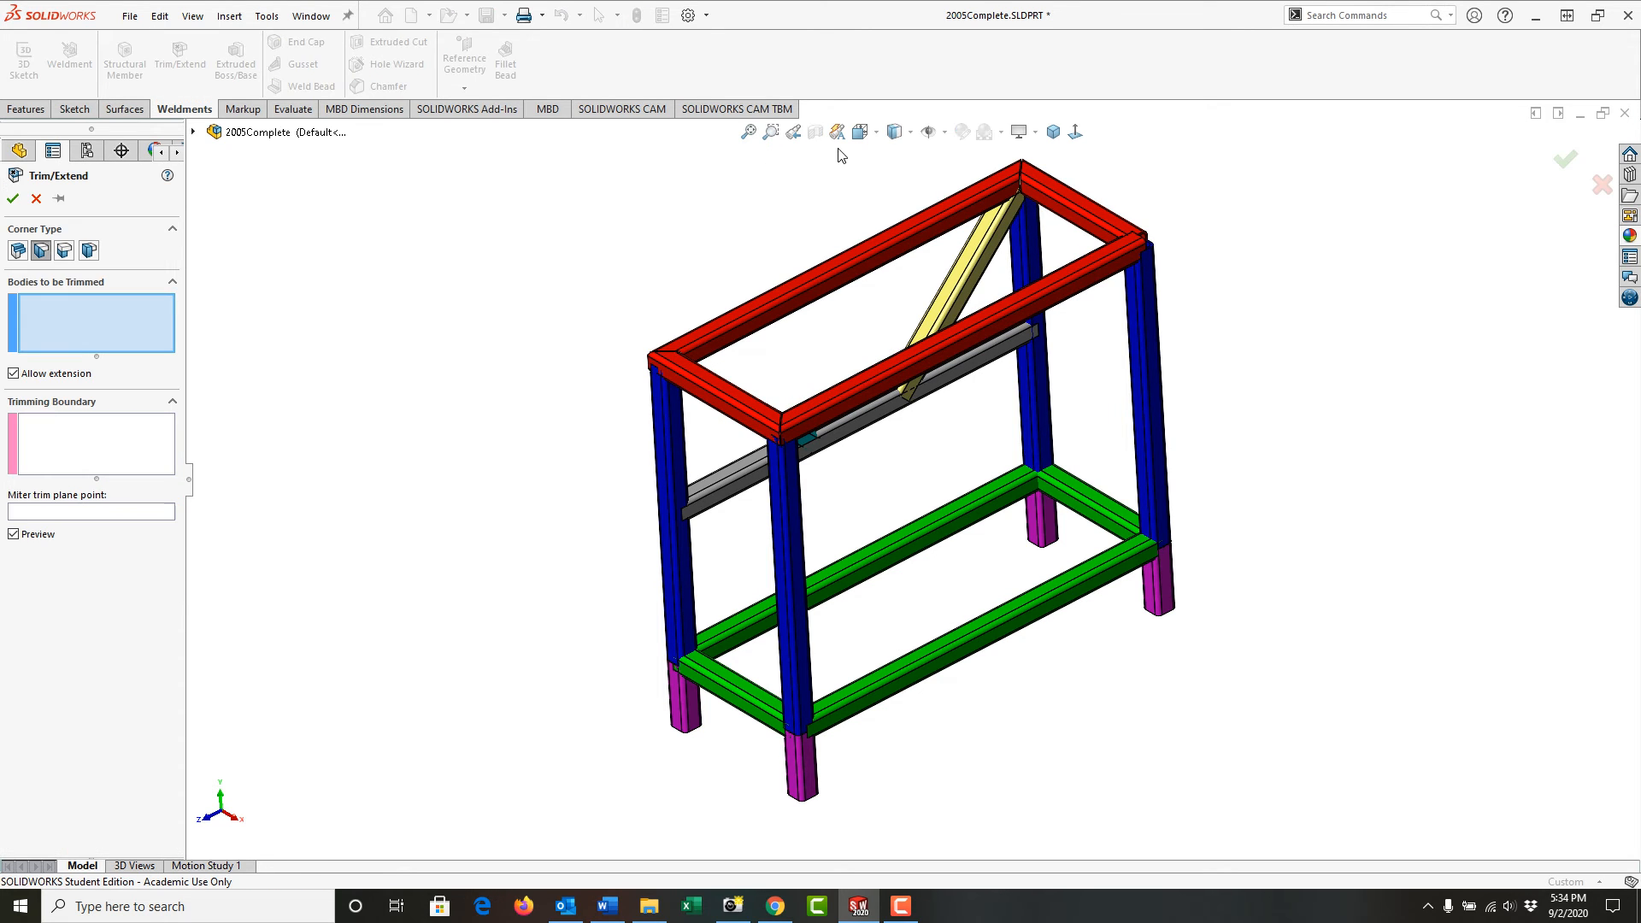
click(1084, 265)
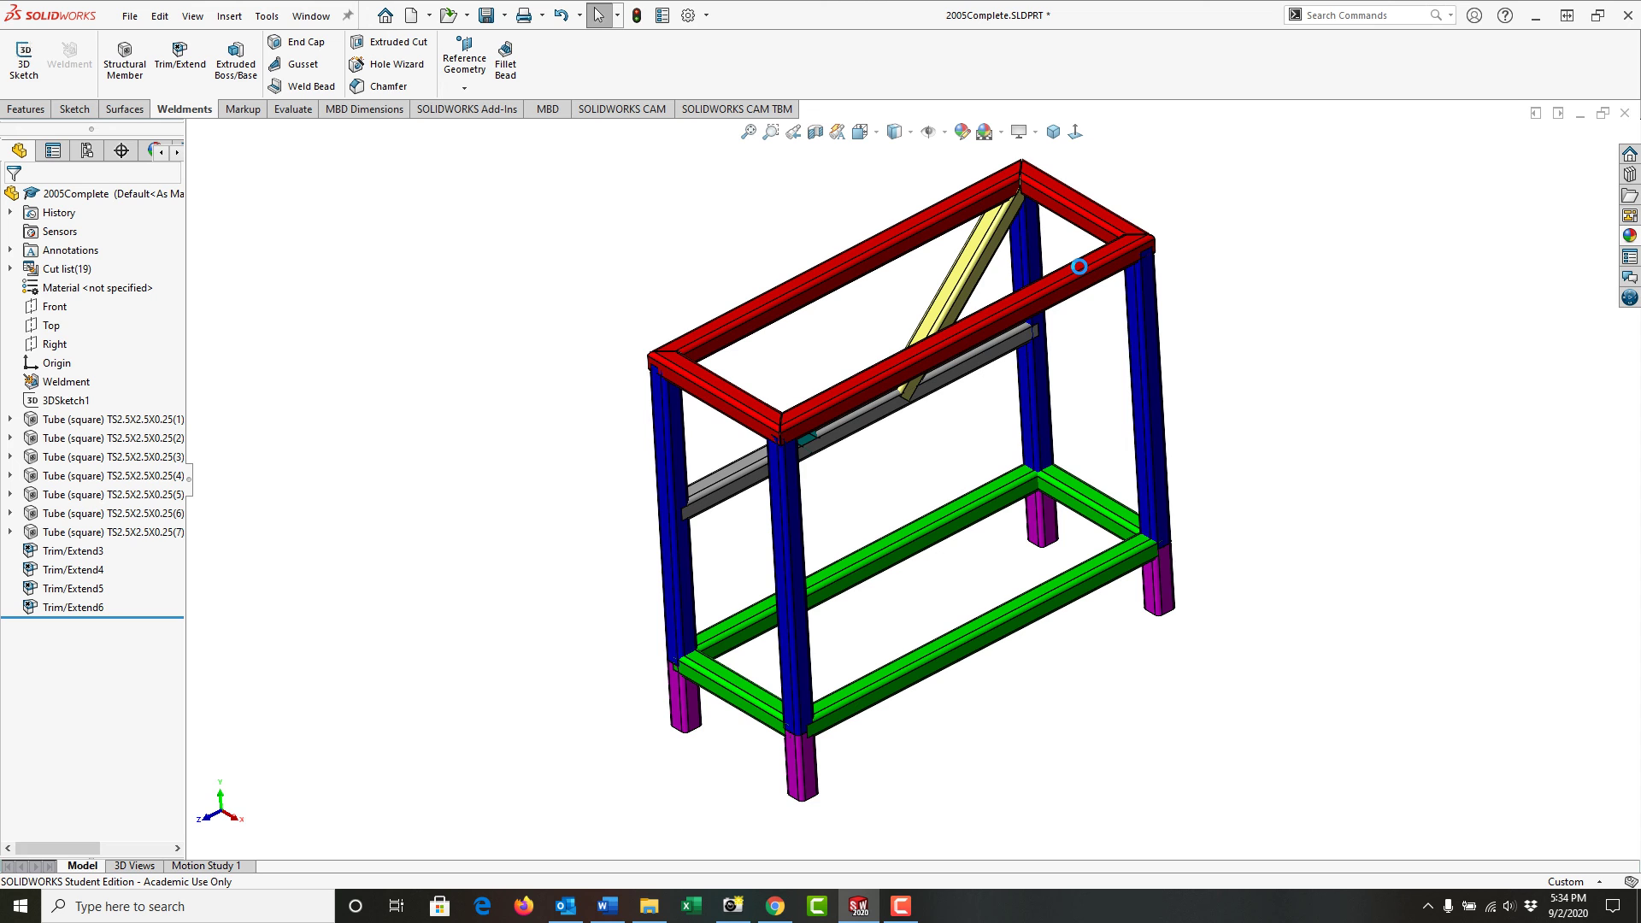
mouse_move(772, 402)
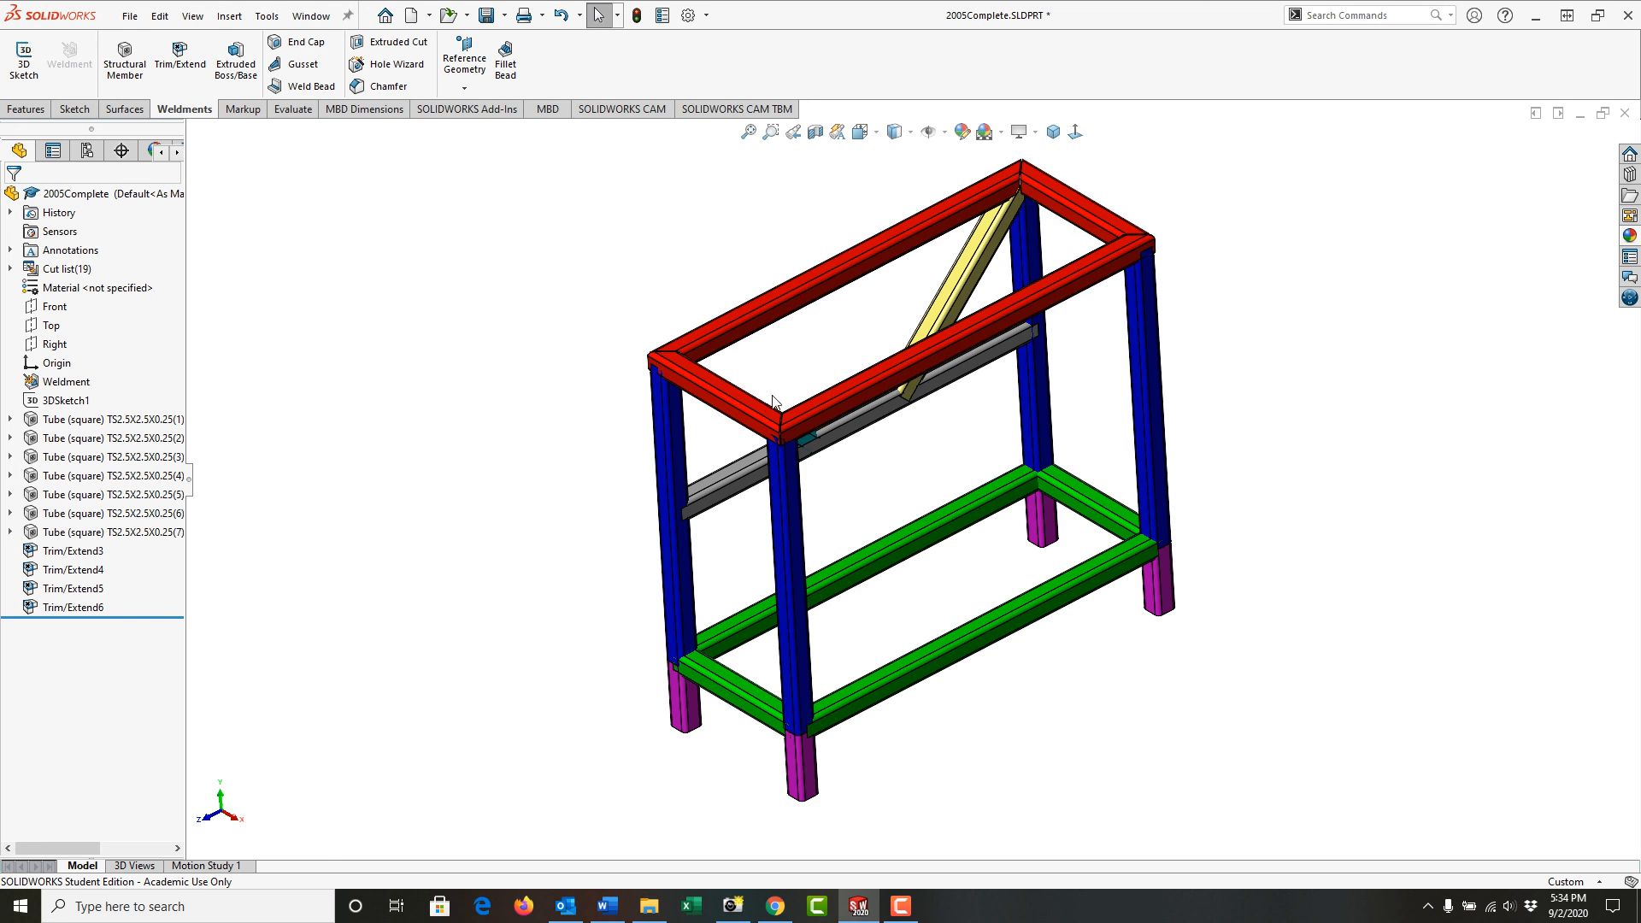
mouse_move(776, 366)
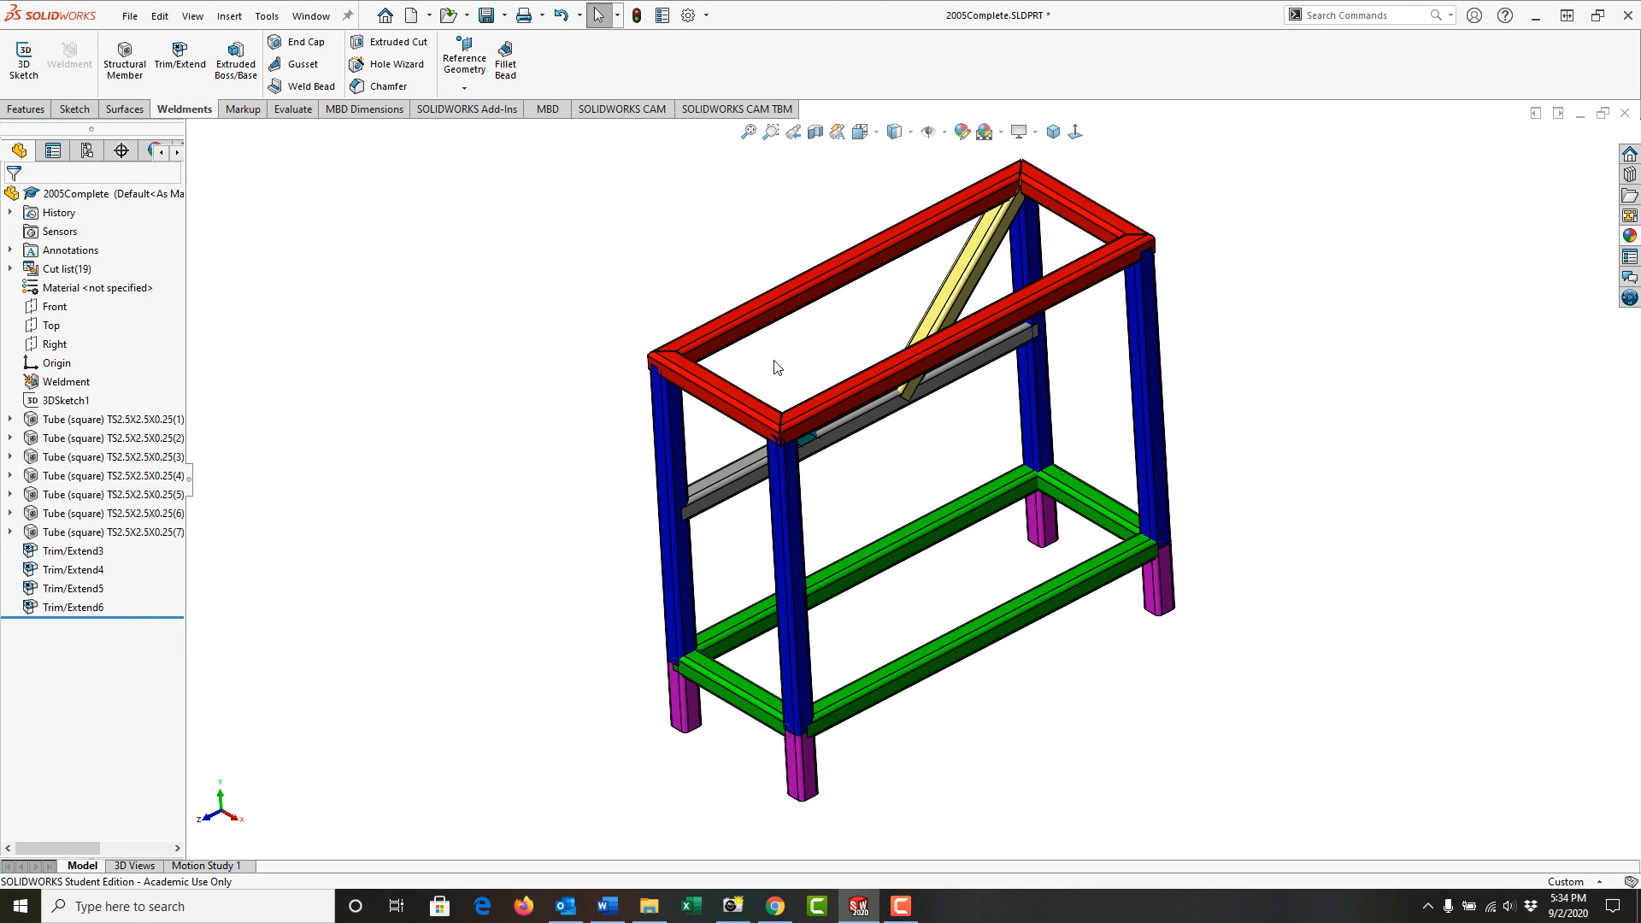